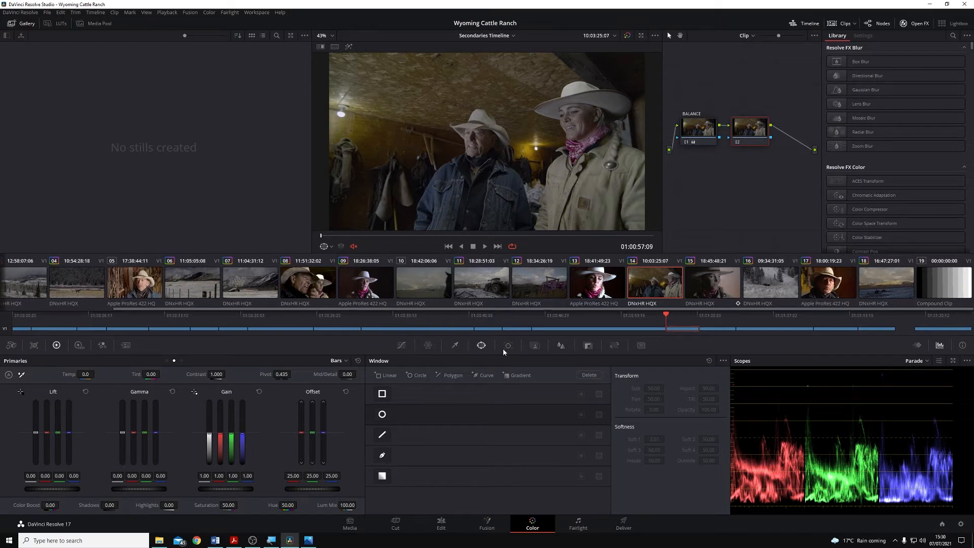
Step: Show the Tracker palette for the interview clip's balance node
left_click(508, 345)
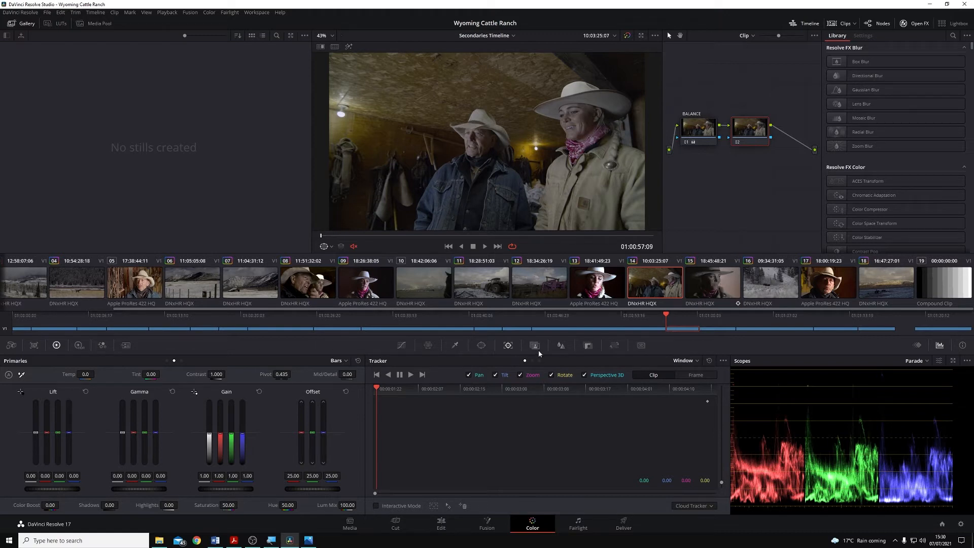
Step: Show the Magic Mask palette in place of the Tracker
left_click(534, 345)
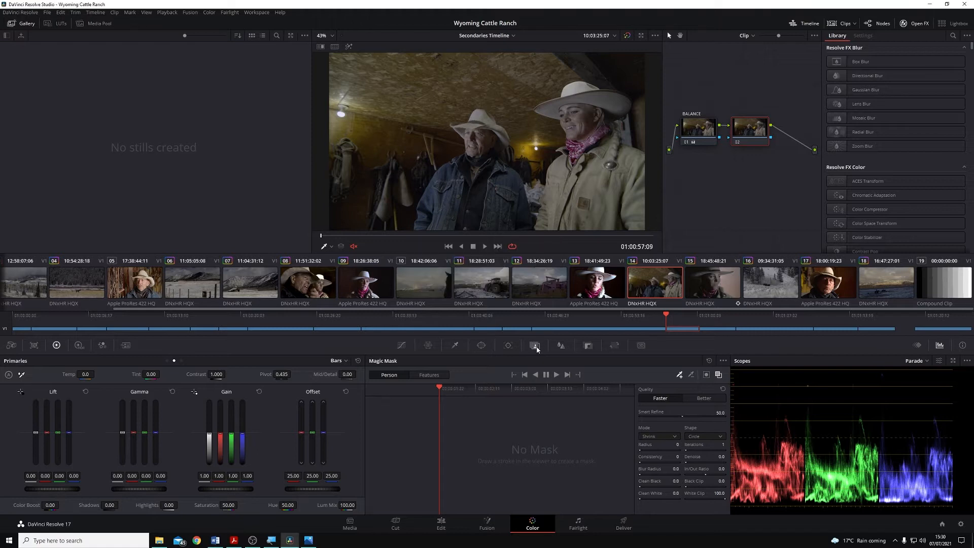
mouse_move(535, 345)
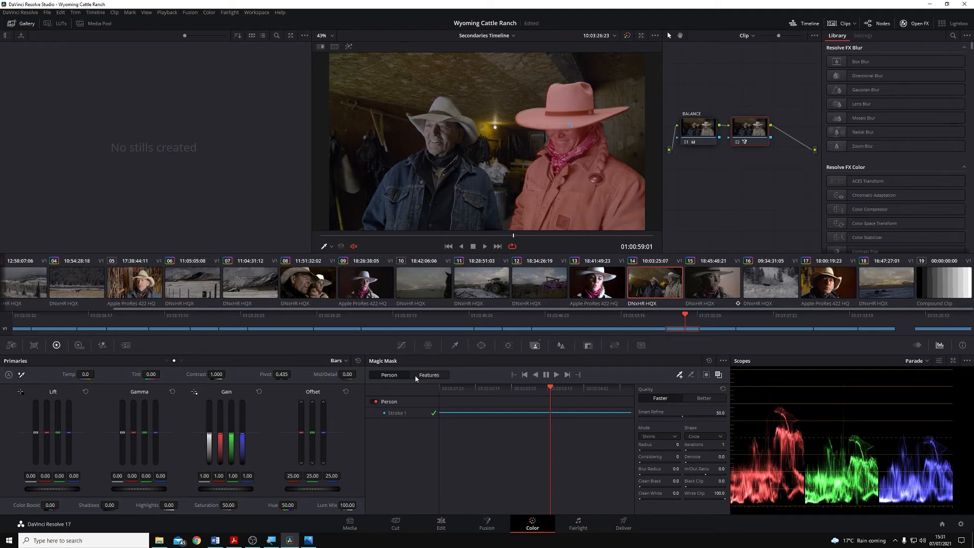
Step: Switch Magic Mask to Features mode and list the body features (Arms, Clothing, Face, Hair)
left_click(429, 376)
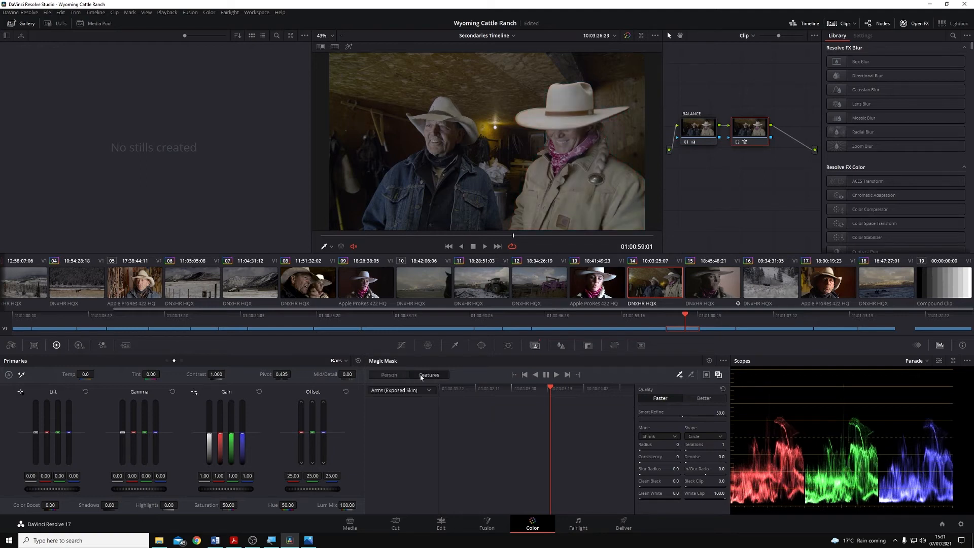
left_click(402, 389)
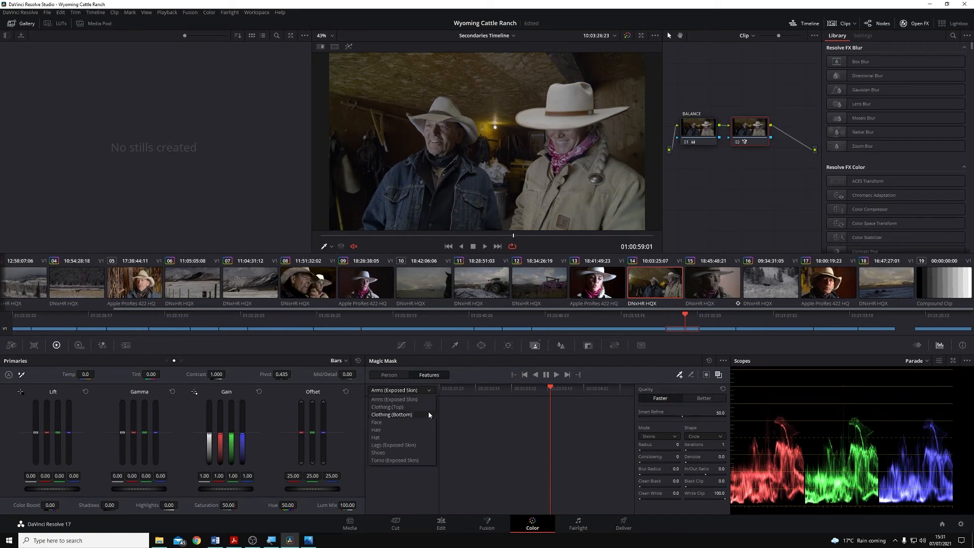
mouse_move(413, 423)
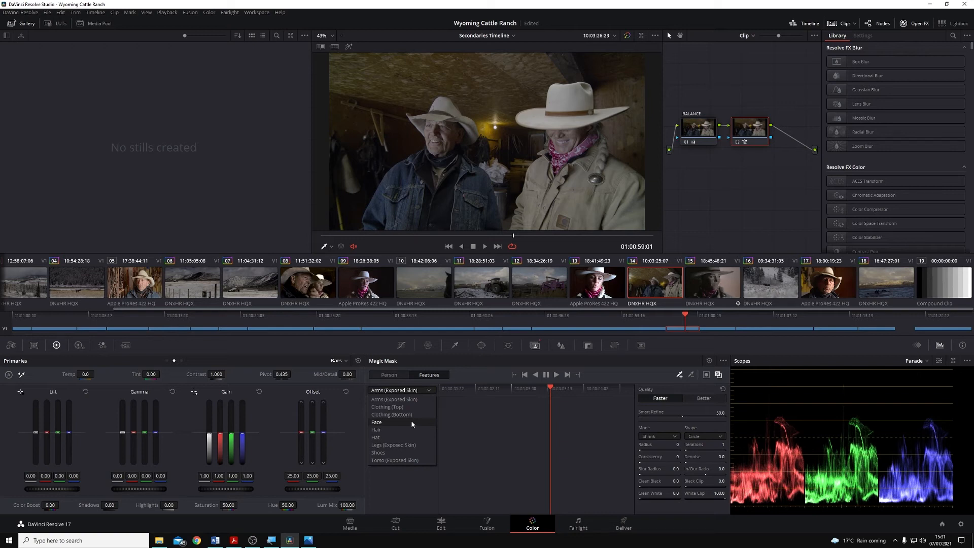
Step: Select the Face feature for the man's face and track the mask backward through the clip
left_click(375, 421)
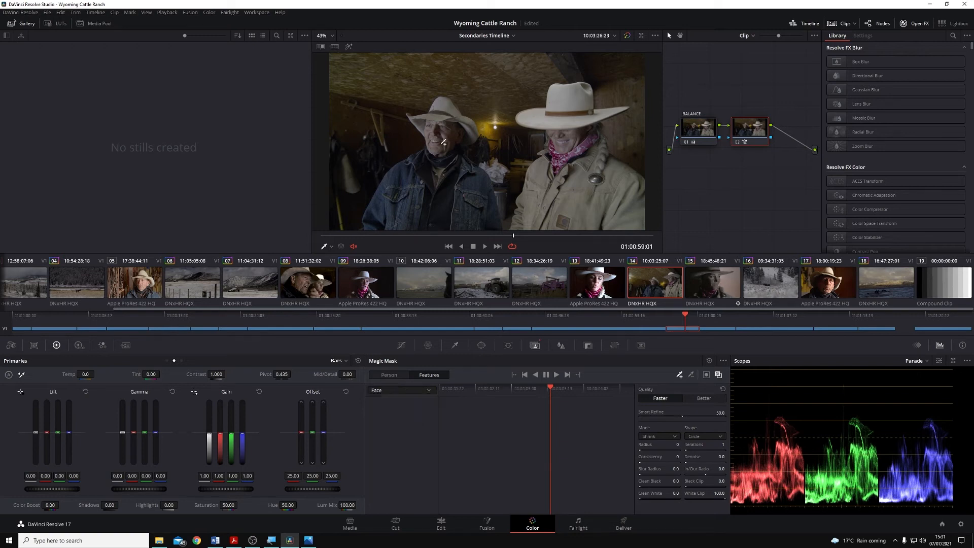
mouse_move(450, 136)
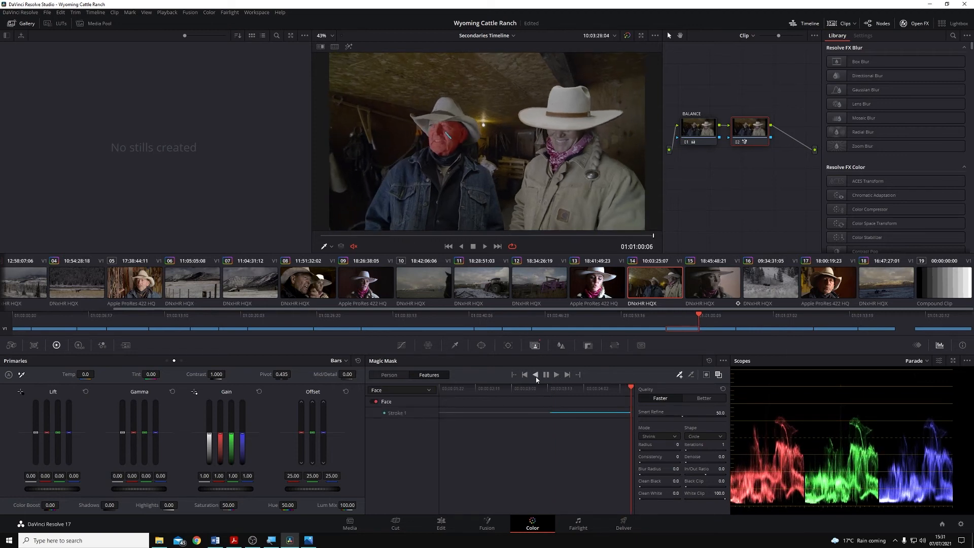
left_click(546, 375)
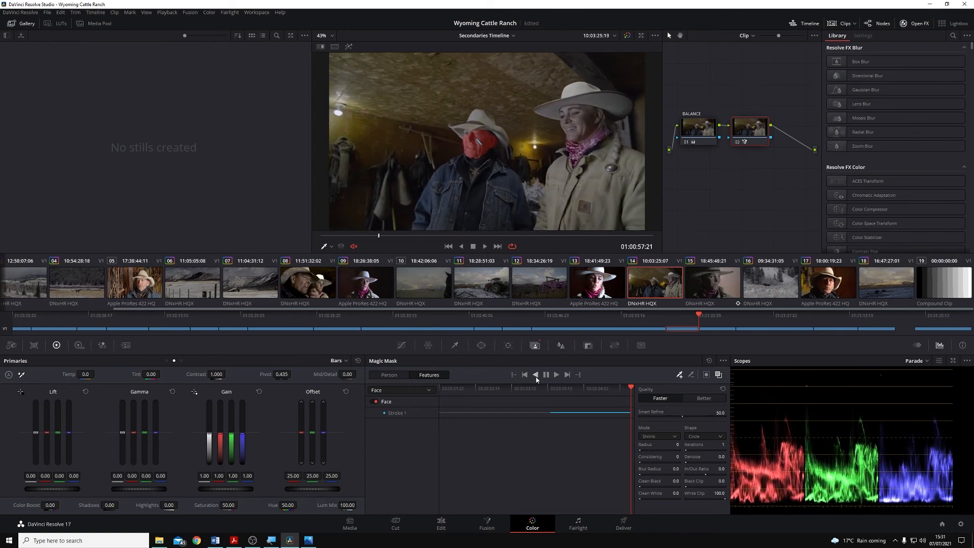